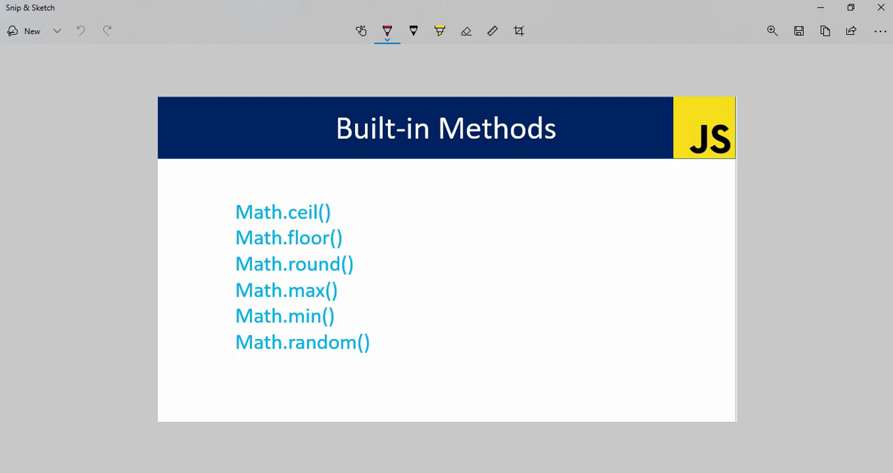
Leave the Built-in Methods slide and return to the empty project.js in VS Code.
left_click_drag(223, 225, 352, 224)
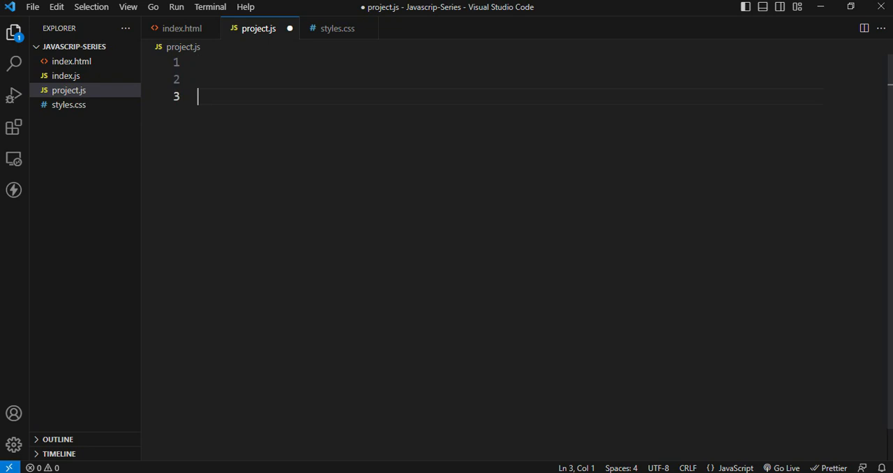
Define const calculation = Math.ceil(10.53) in project.js.
type("const c")
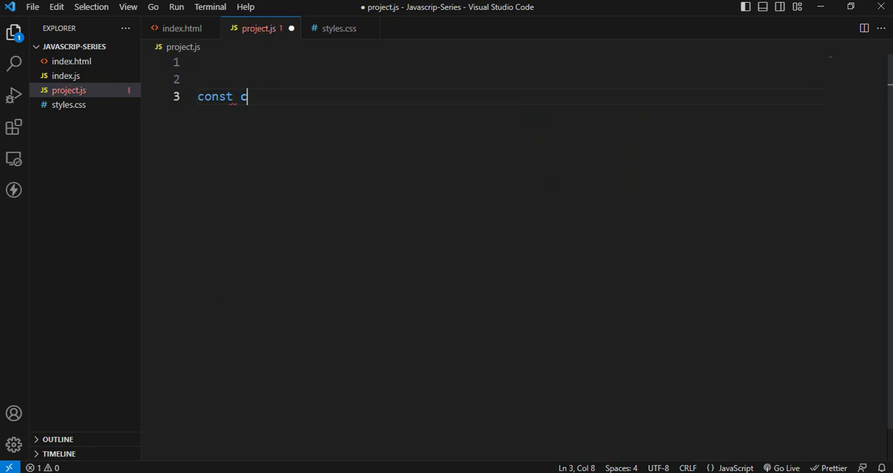
type("calcu")
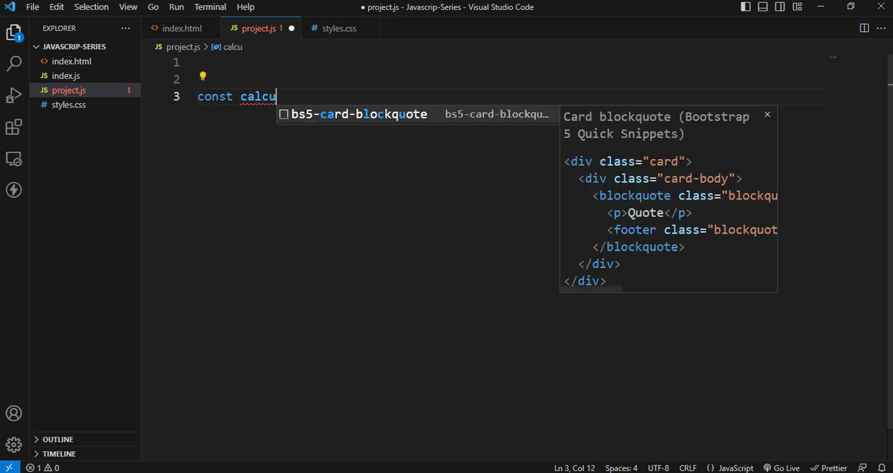
type("lation =")
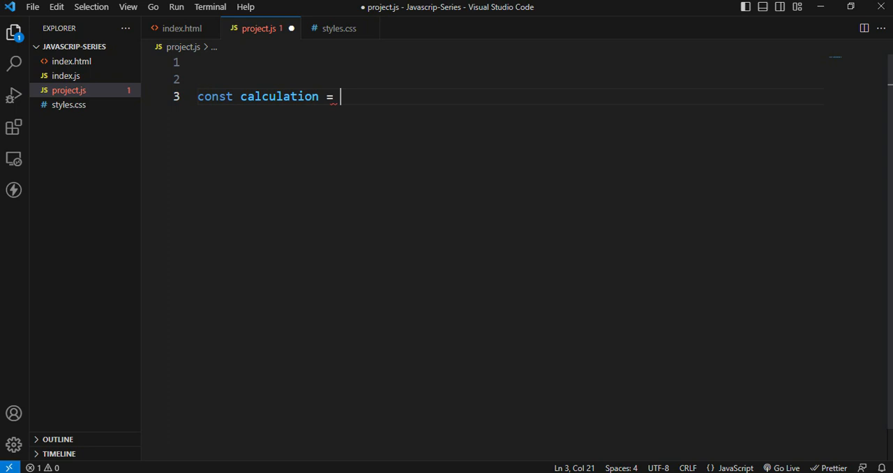
type("Math.ceil")
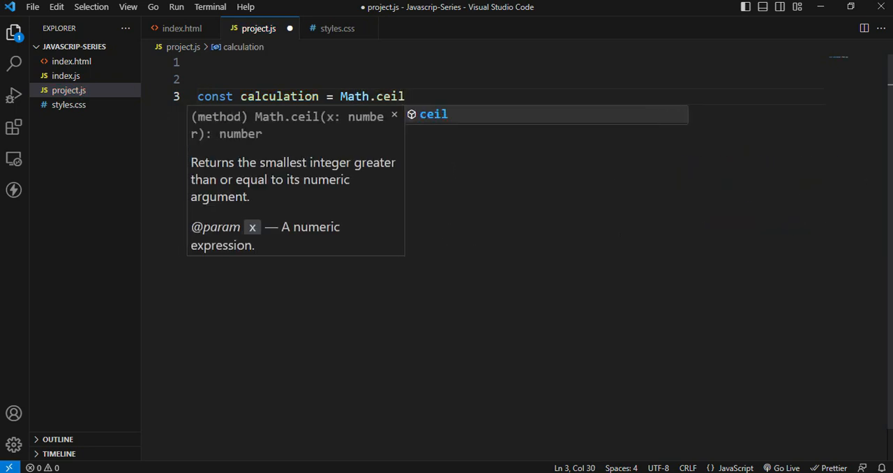
key("Backspace")
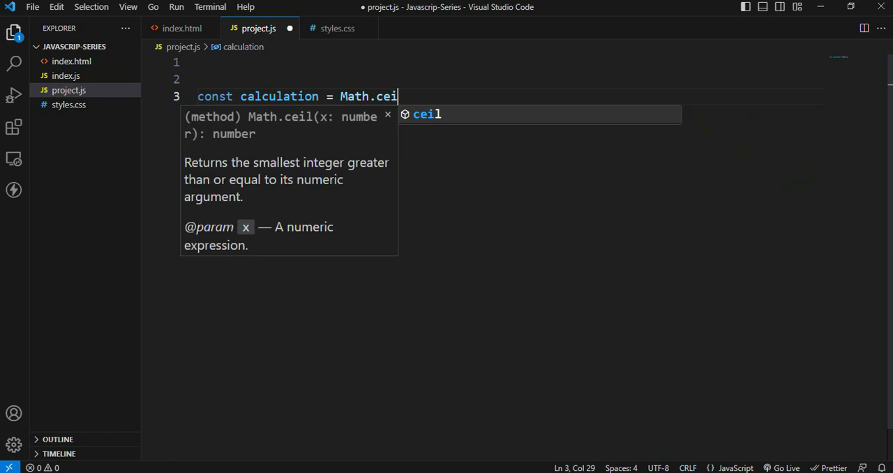
key("Tab")
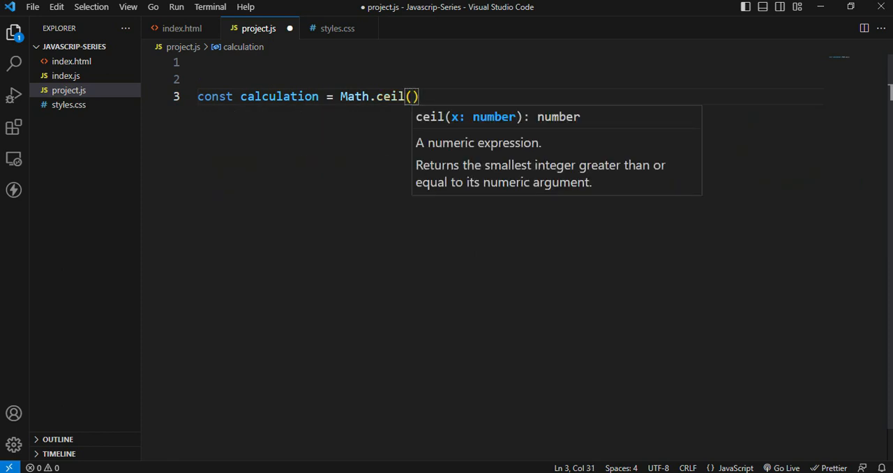
type("10.")
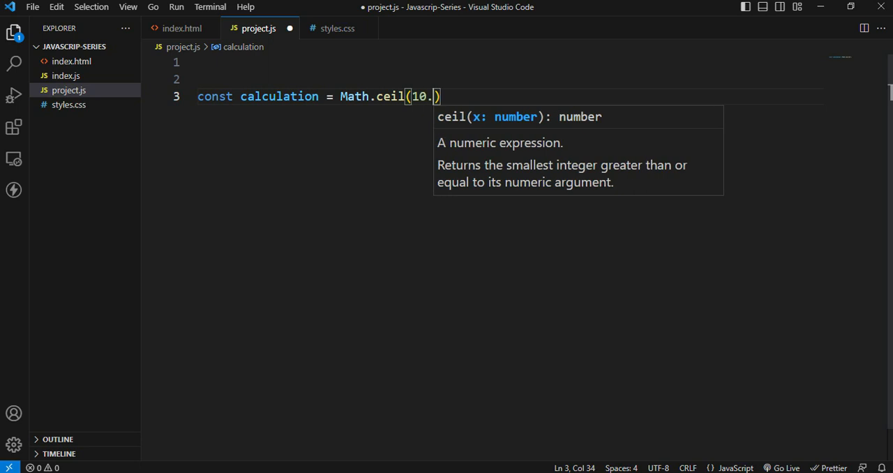
type("53")
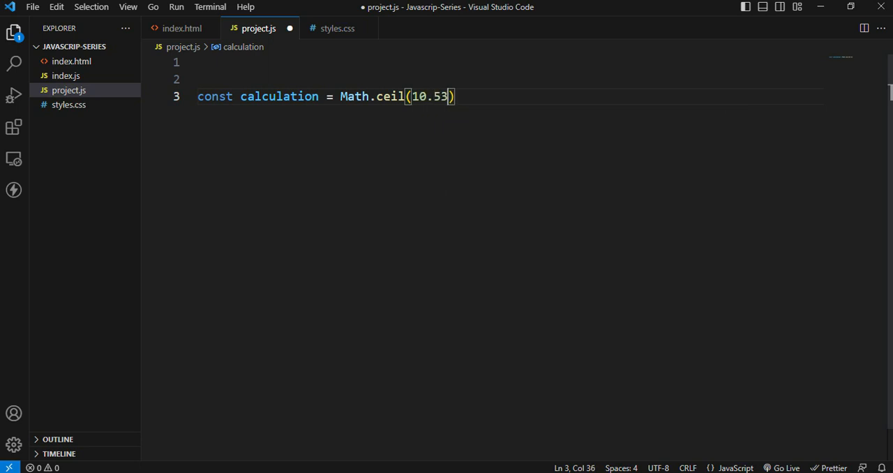
Start a document.write line below the calculation constant.
key("Enter")
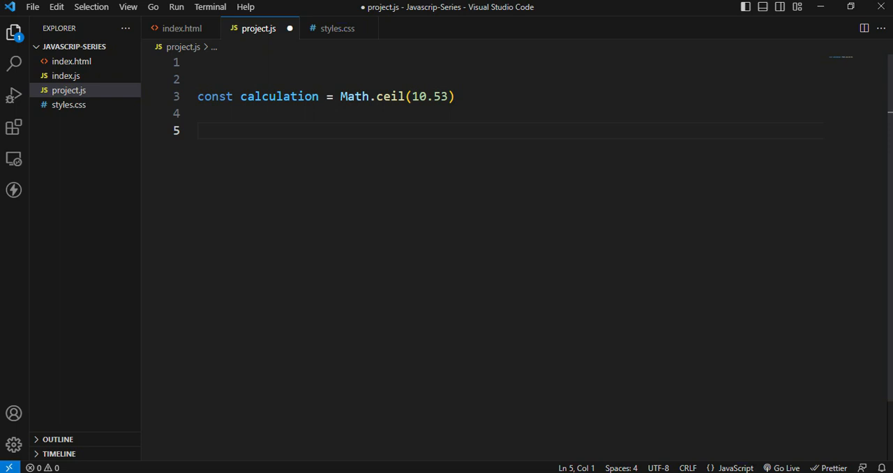
type("document.")
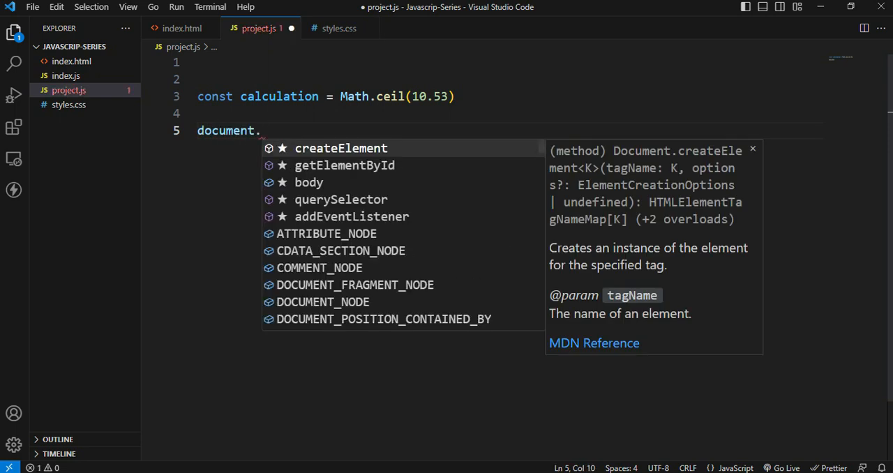
type("wri")
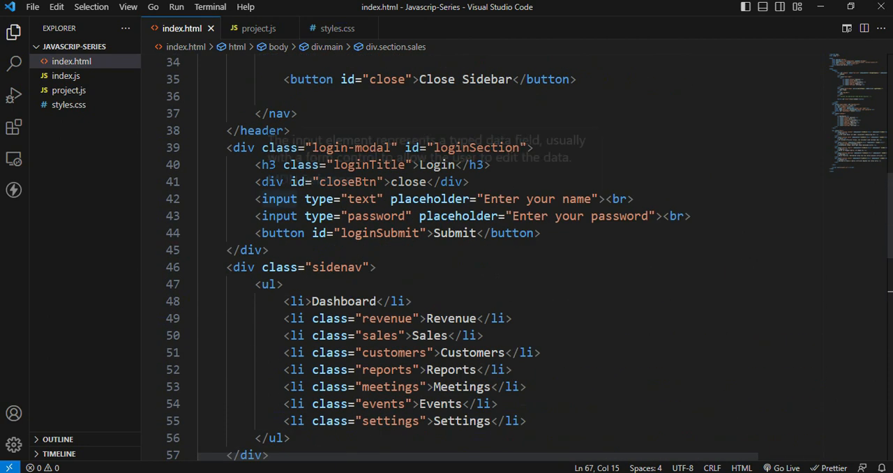
Comment out the main and sidenav sections in index.html, then return to project.js.
scroll("down", 3)
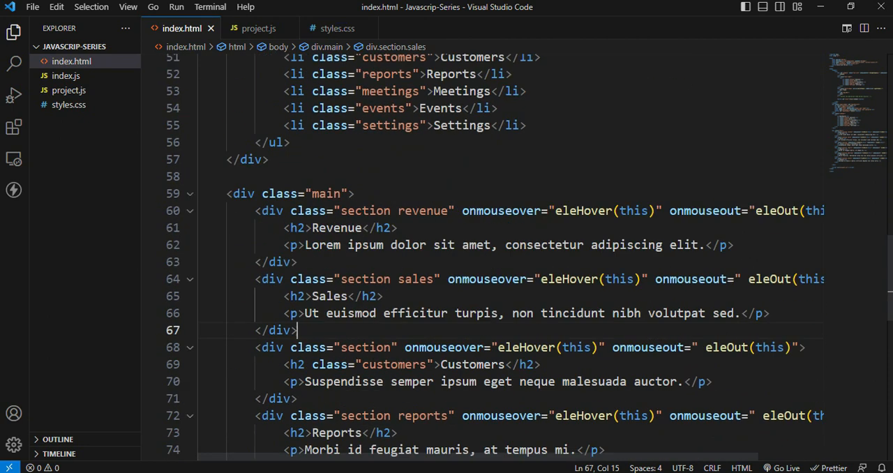
left_click(189, 194)
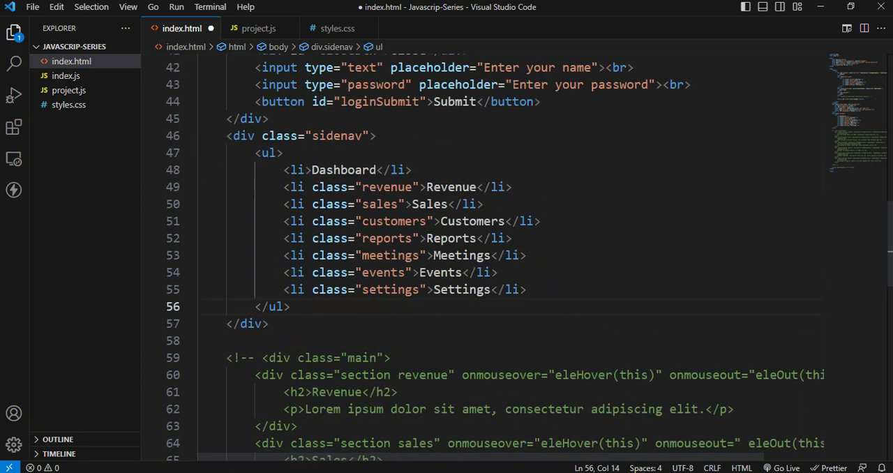
left_click(189, 135)
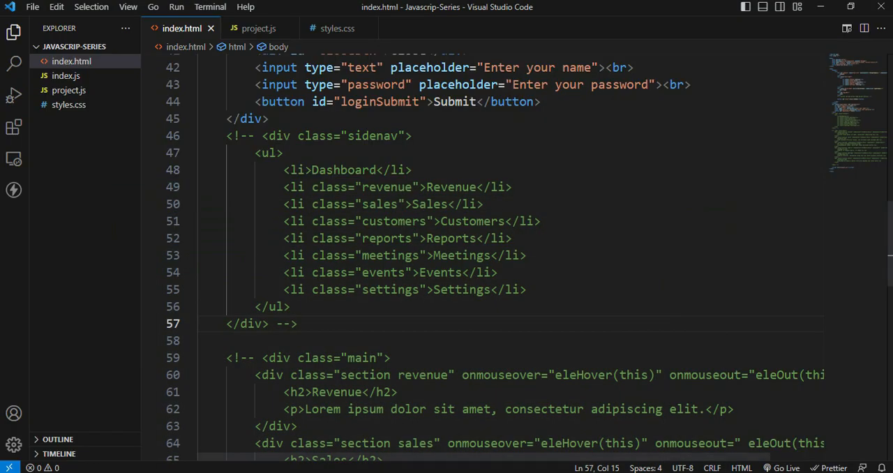
left_click(258, 28)
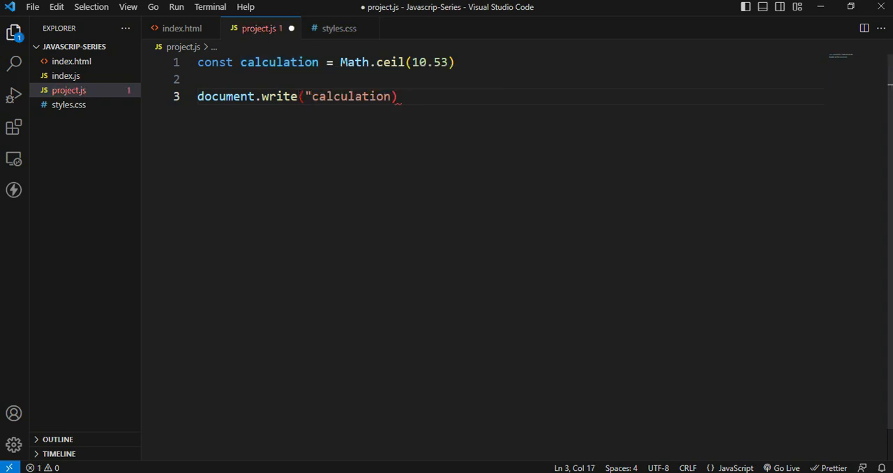
Write an '<h1> Calculation: ' heading followed by calculation, and save project.js.
type("<h1> C")
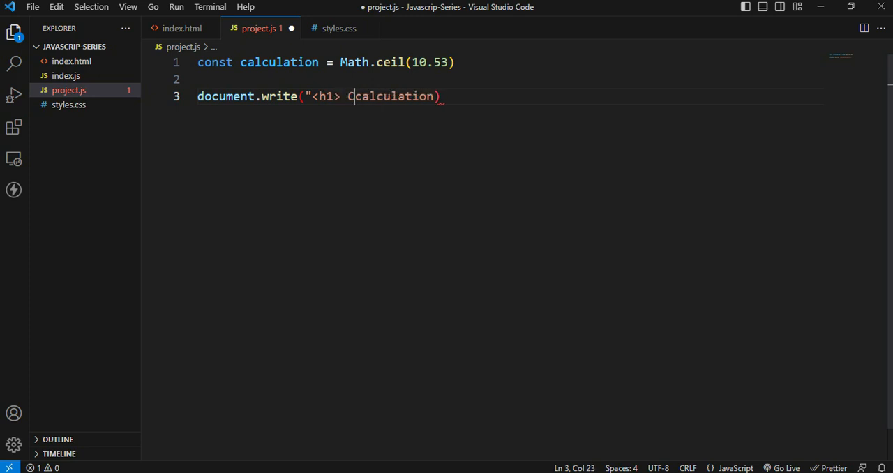
type("alculation:")
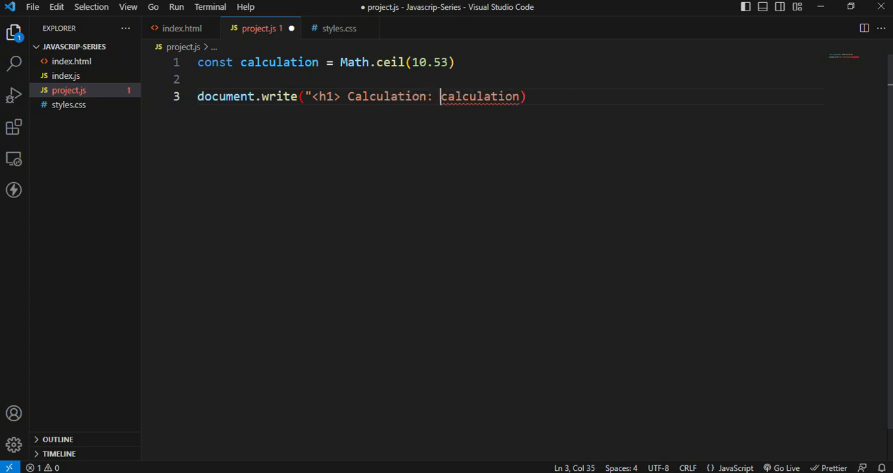
type("\" ,")
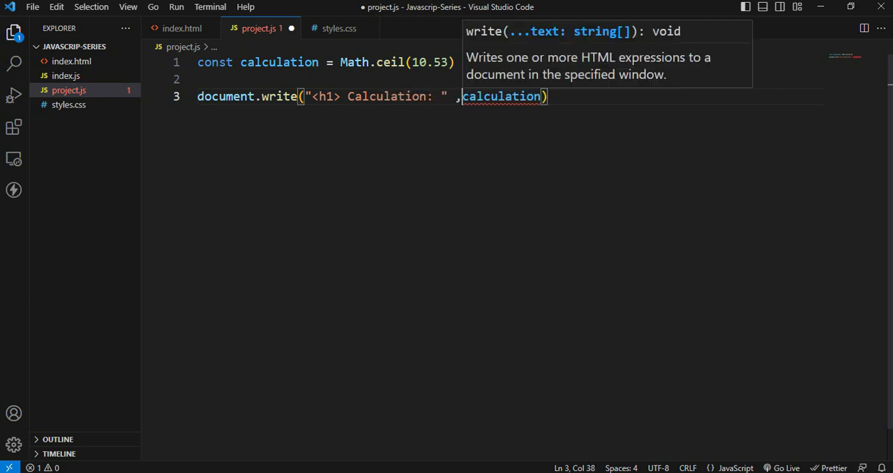
key("ctrl+s")
type("0")
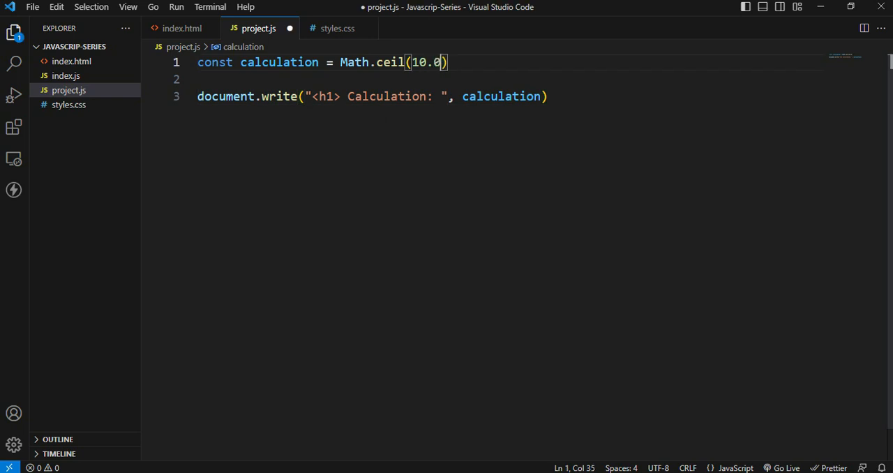
Test Math.ceil on 10.01, then make the argument -10.01 and remove ceil.
type("1")
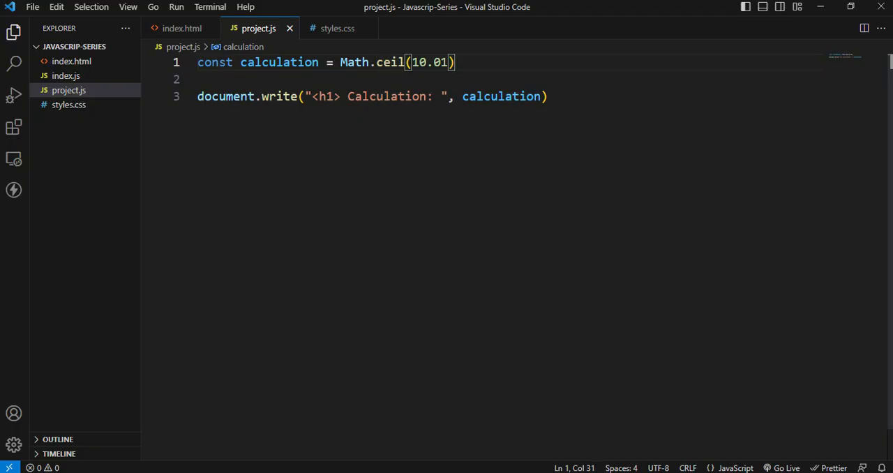
type("-")
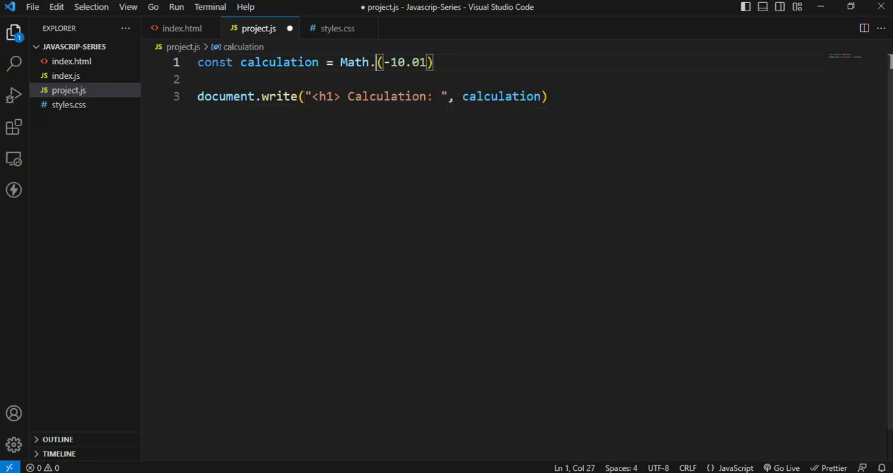
Save Math.floor tests on -10.01 and 10.99, then change the argument to 11.99.
type("floor")
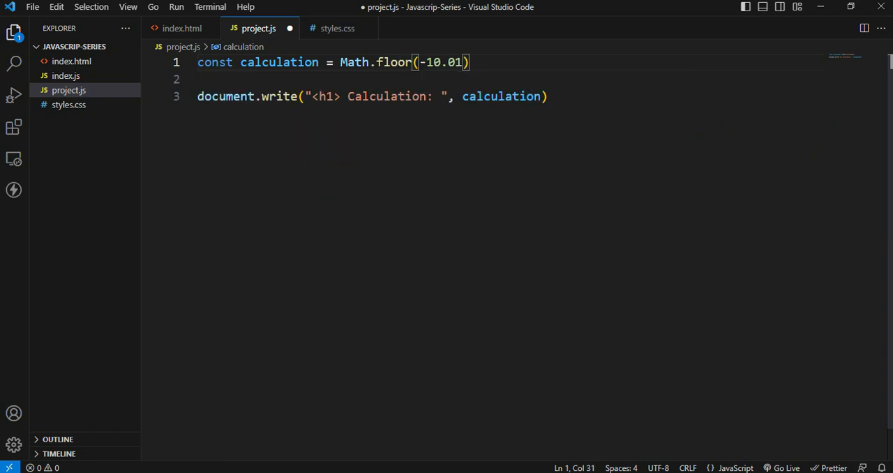
key("Ctrl+s")
type("99")
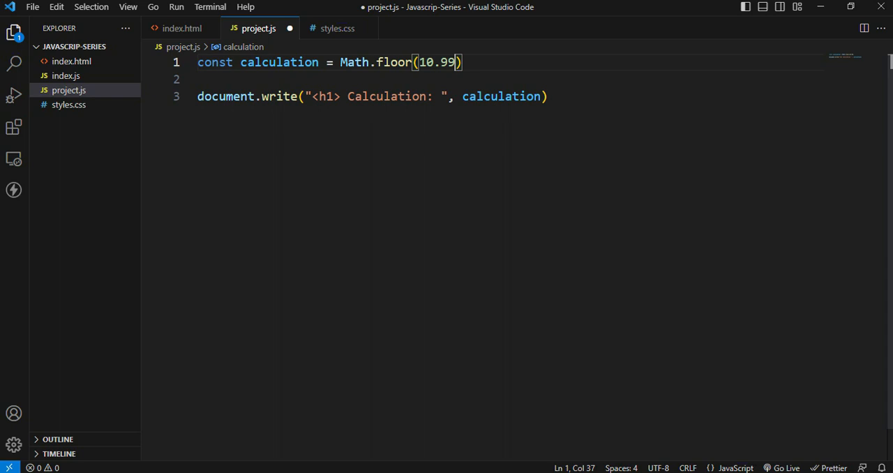
key("ctrl+s")
type("1")
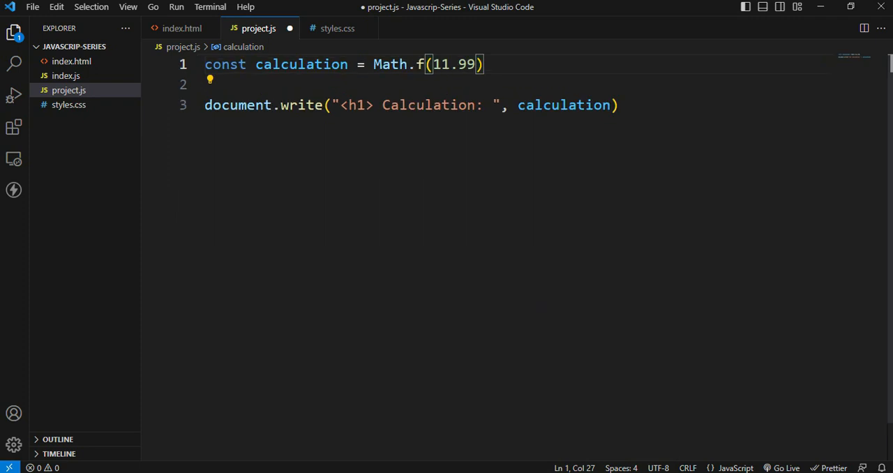
Test Math.round on 11.99, 11.53 and 11.43, then view the Built-in Methods slide.
type("round")
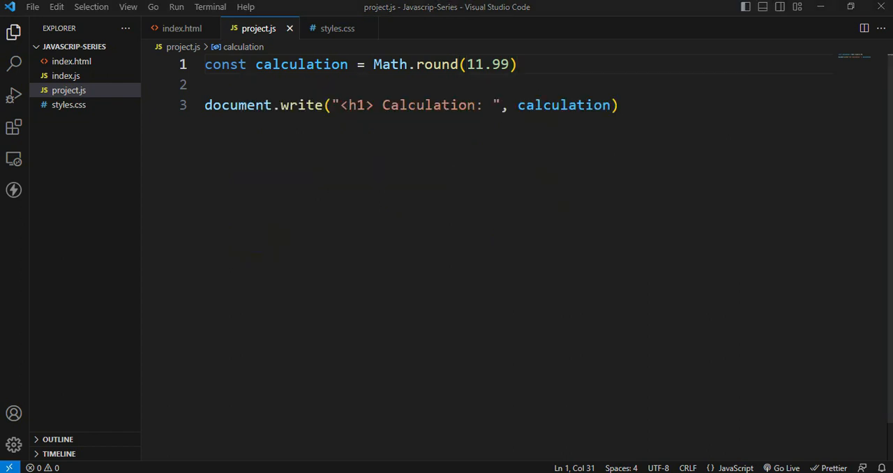
key("BackSpace")
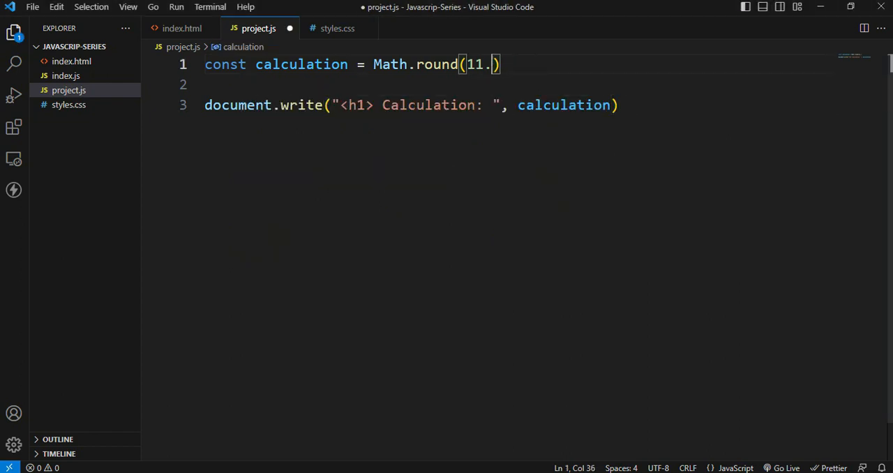
type("53")
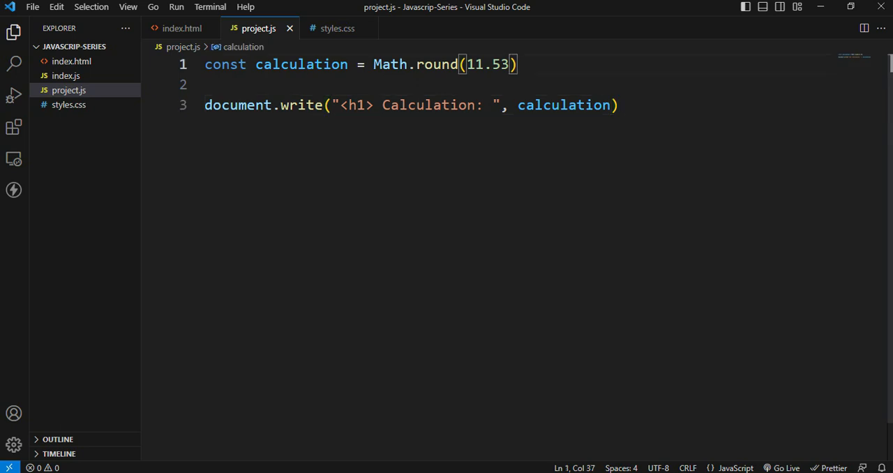
key("BackSpace")
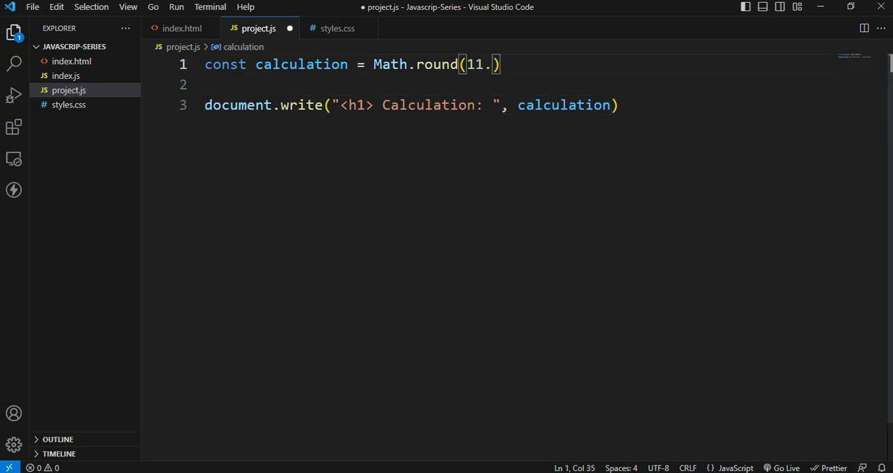
type("43")
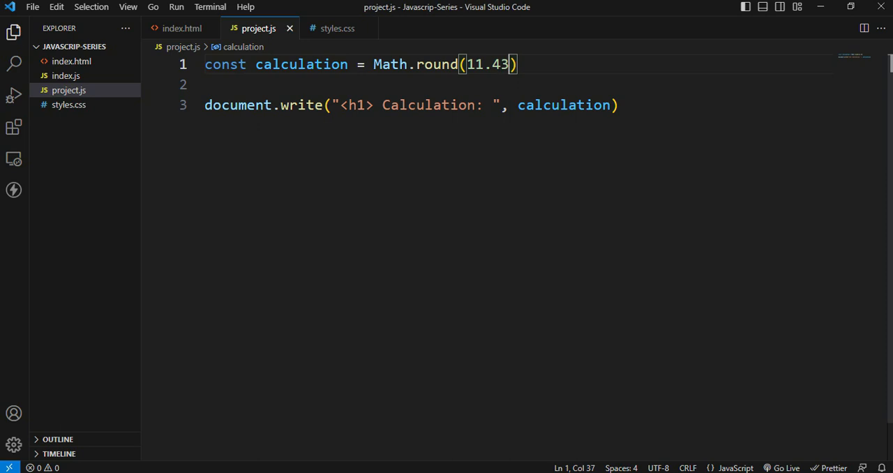
left_click(618, 104)
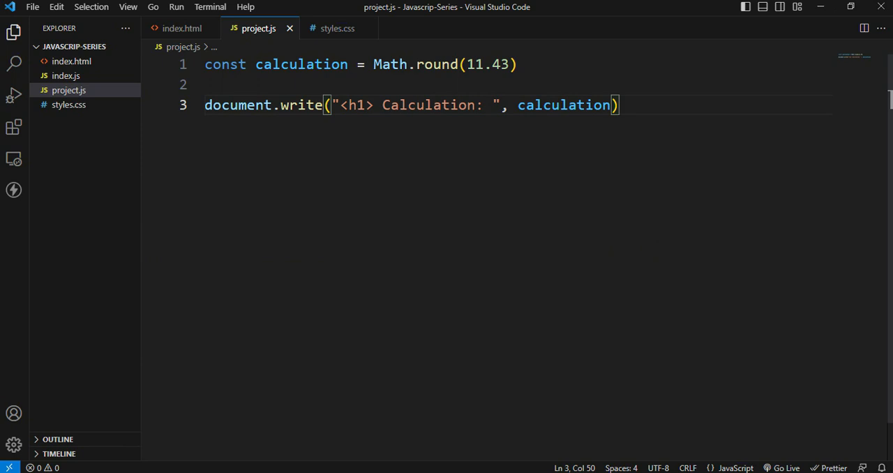
double_click(438, 64)
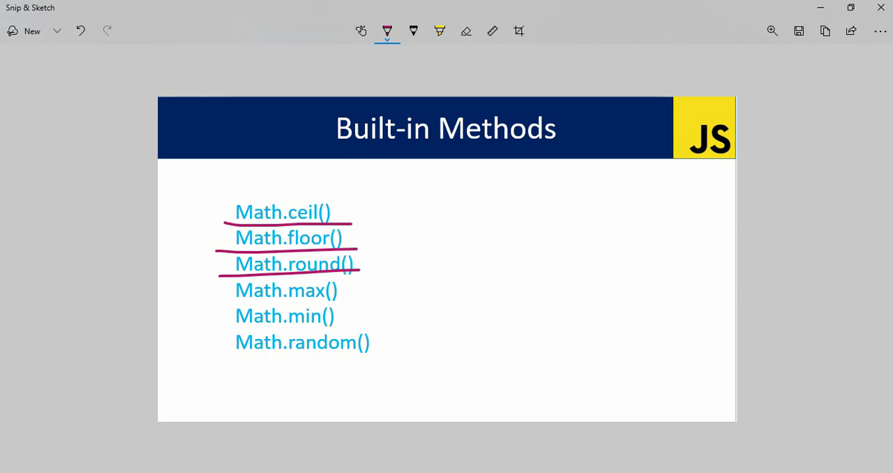
Replace 11.43 with 12, 55, 890, 5582, 11545 and rename round to max.
left_click_drag(223, 305, 355, 305)
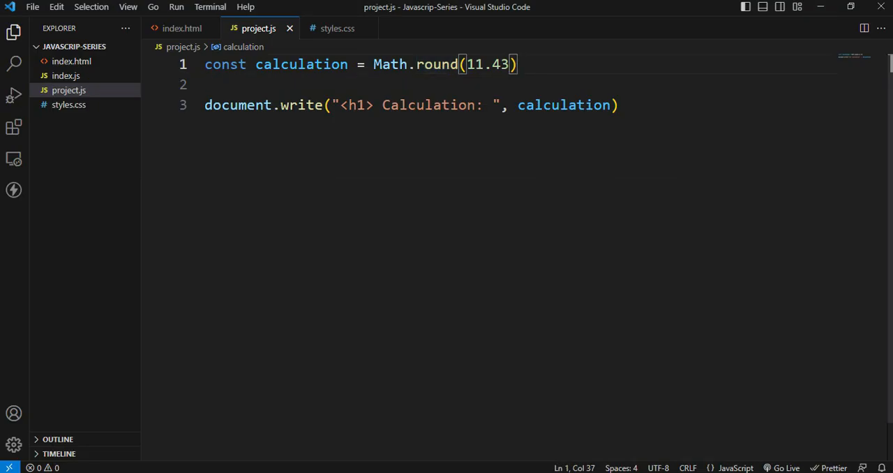
type("12")
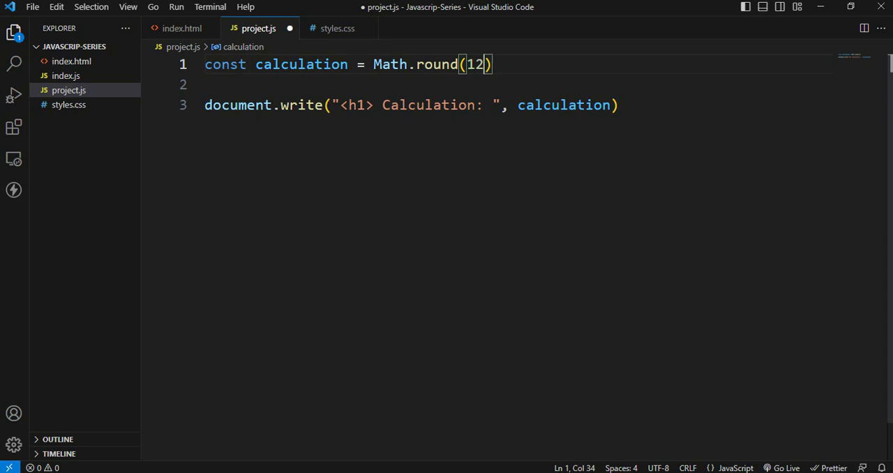
type("55,")
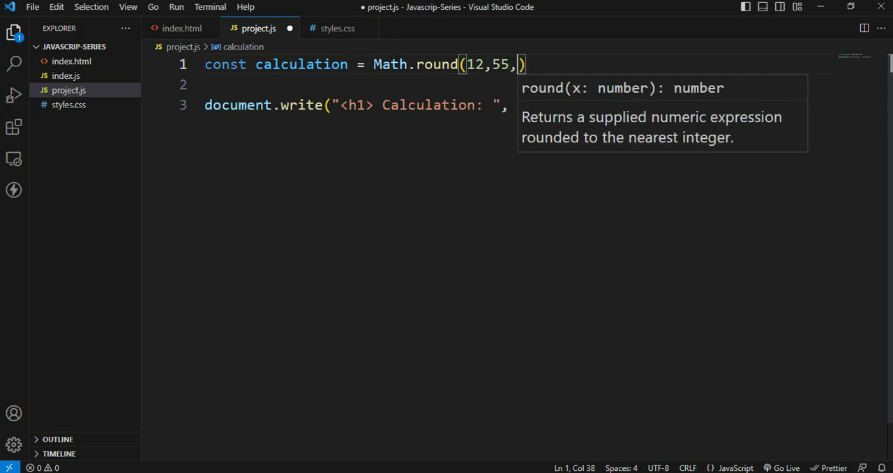
type("890")
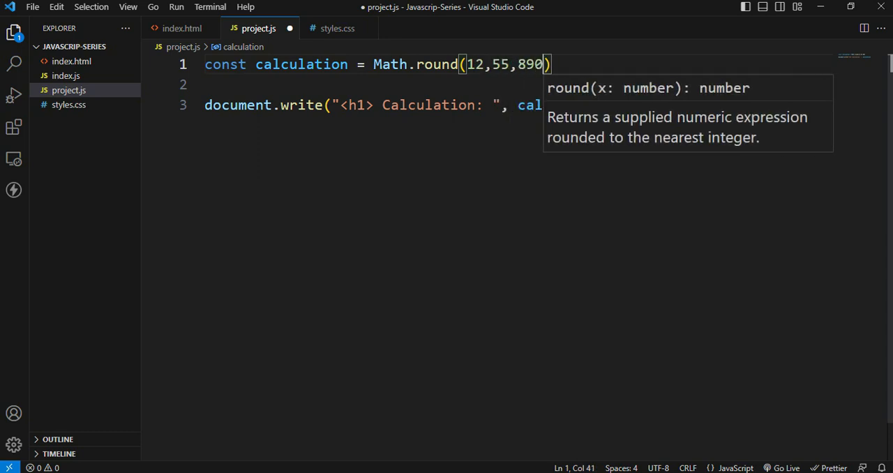
type(",558")
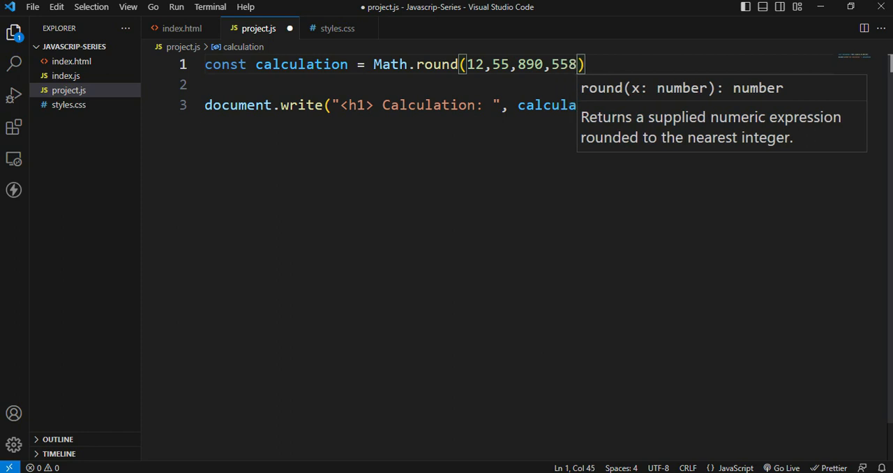
type(",11")
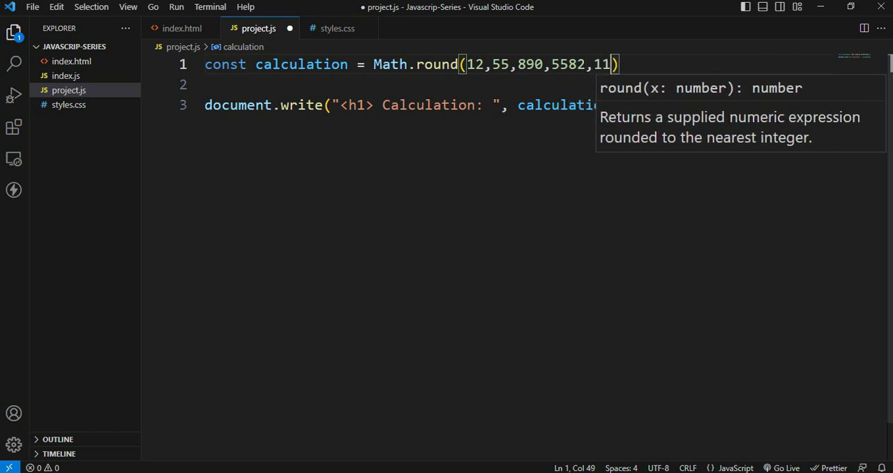
type("545")
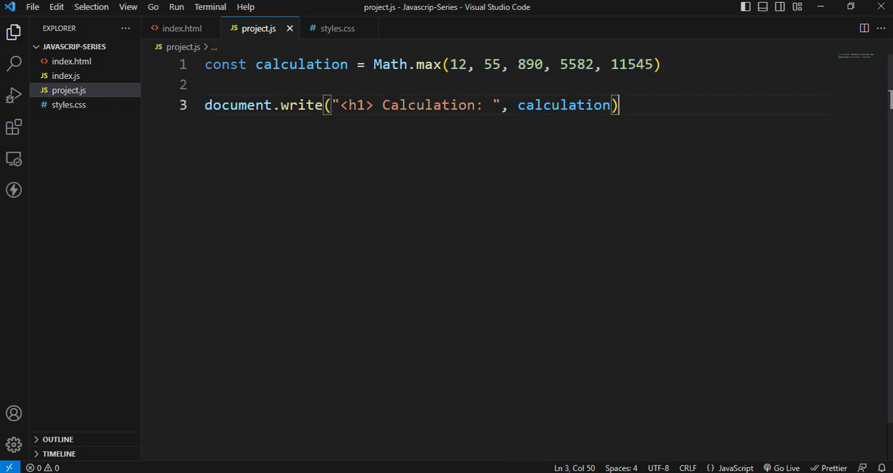
Change Math.max to Math.min and confirm the page shows Calculation: 12.
double_click(634, 64)
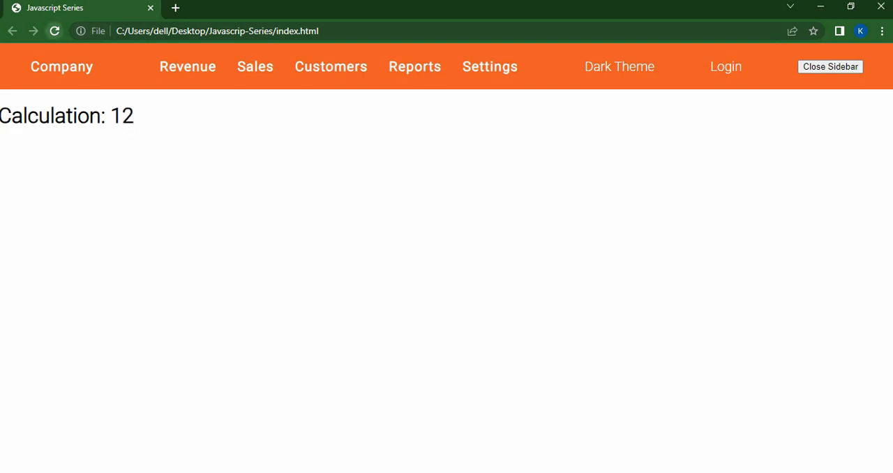
double_click(121, 116)
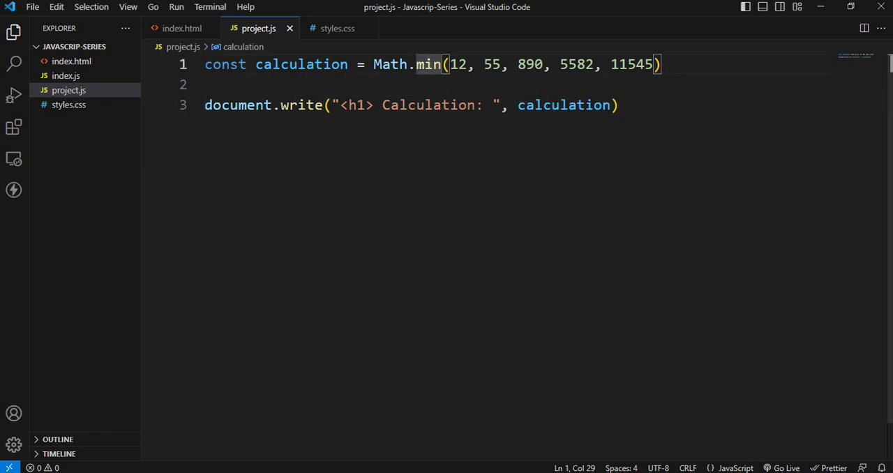
Replace the Math.min call with Math.random() in the calculation line.
key("Backspace")
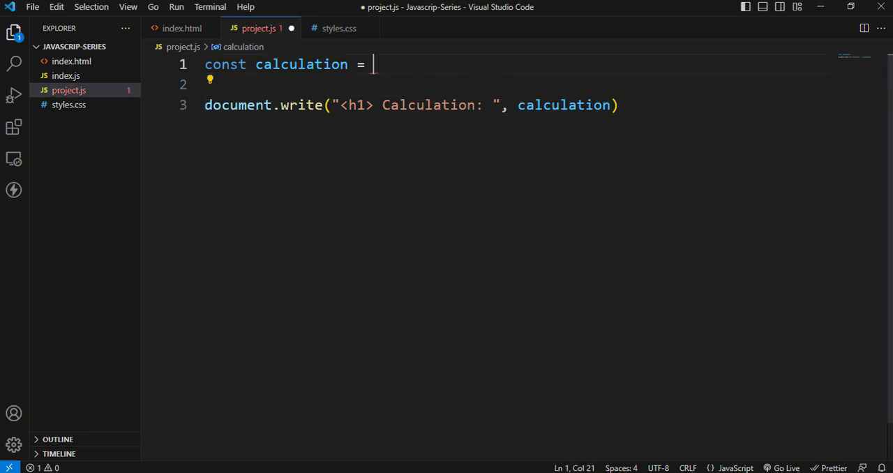
type("Math.")
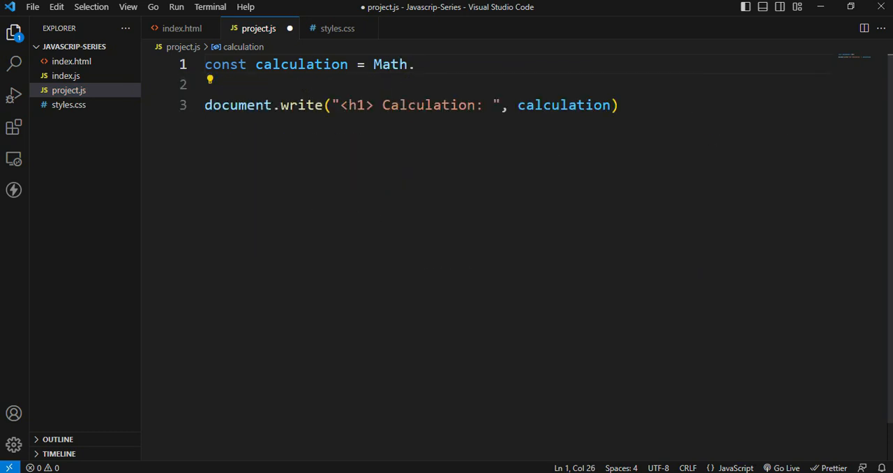
type("random")
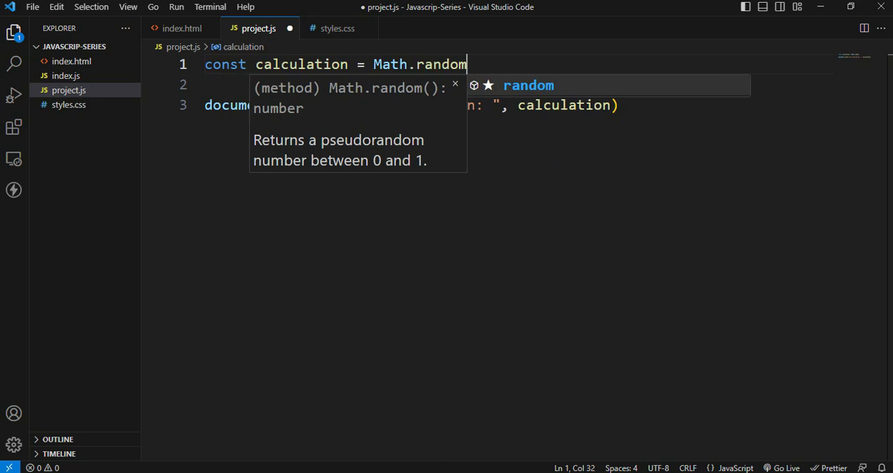
key("Escape")
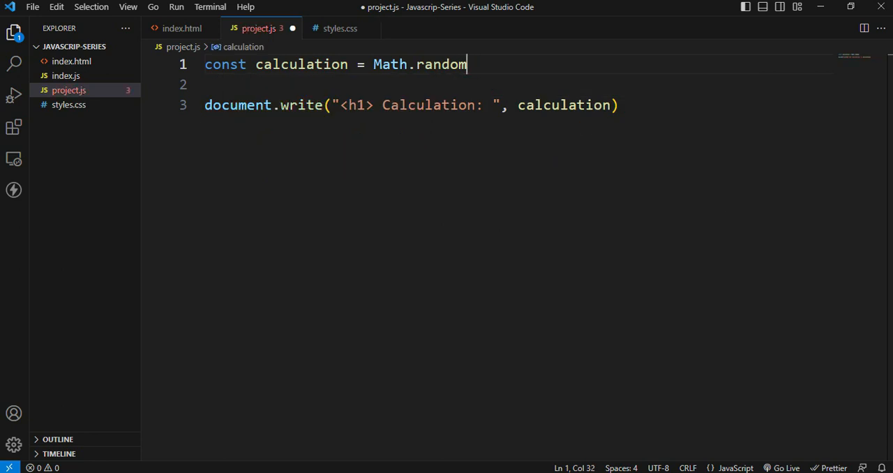
type("()")
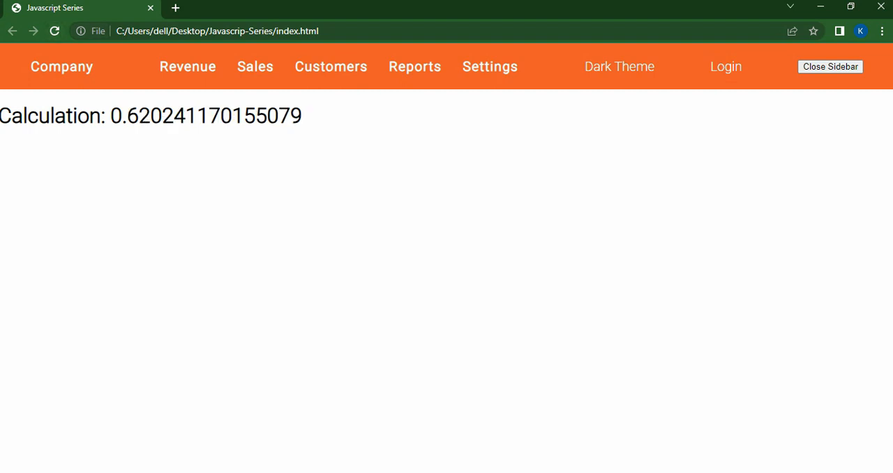
left_click_drag(124, 116, 302, 115)
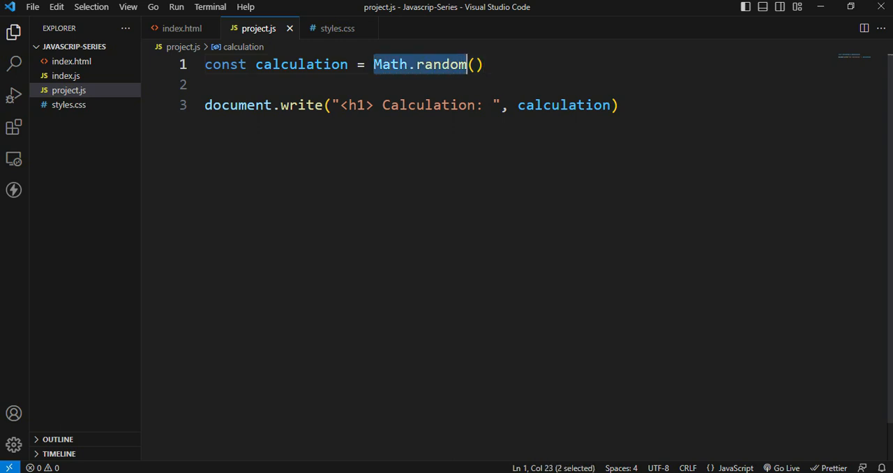
Change calculation to Math.random() * 10 and save project.js.
left_click(483, 64)
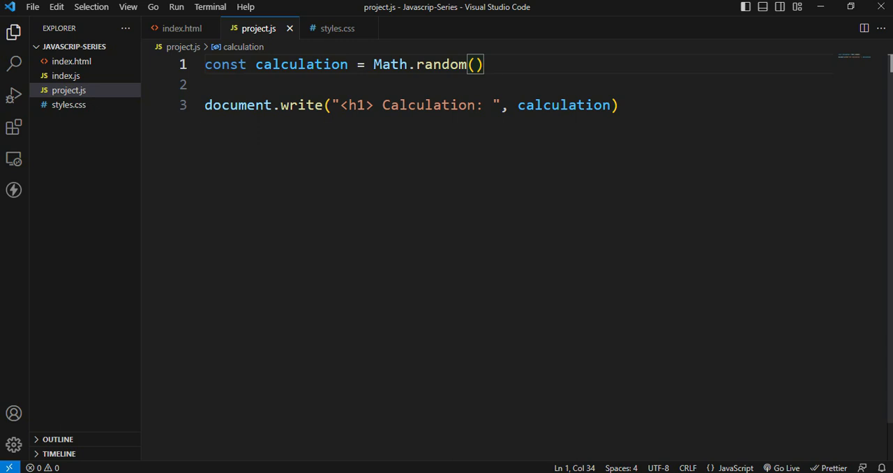
type("*")
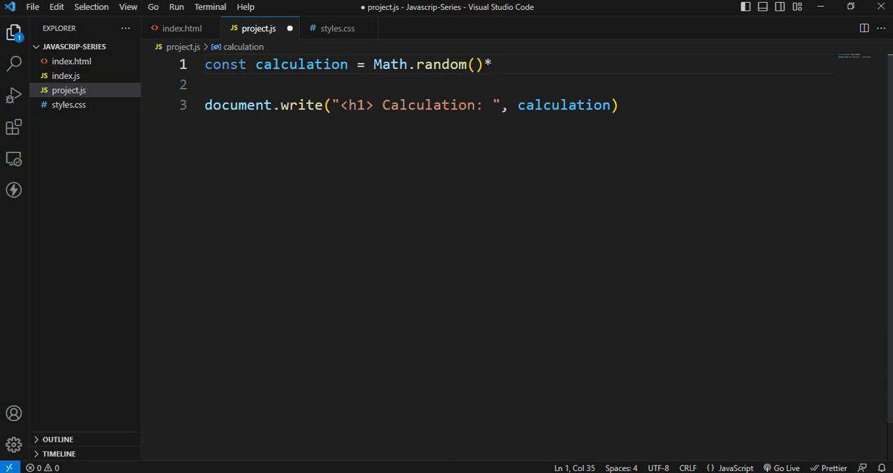
type("10")
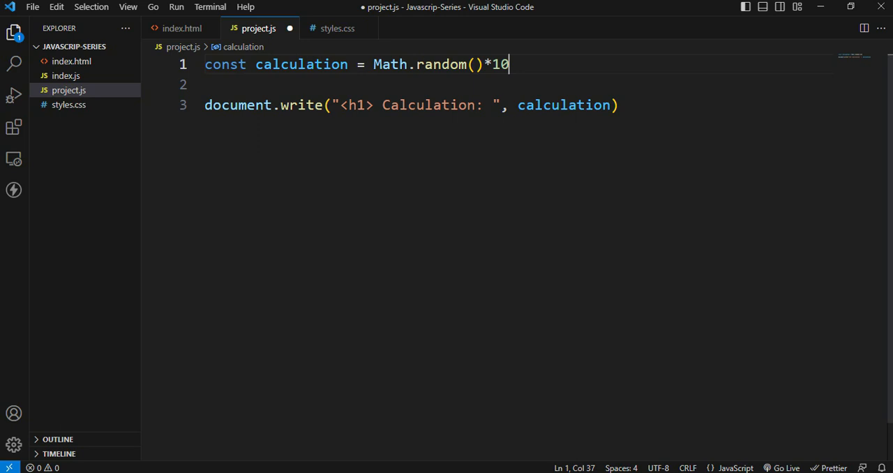
key("Ctrl+s")
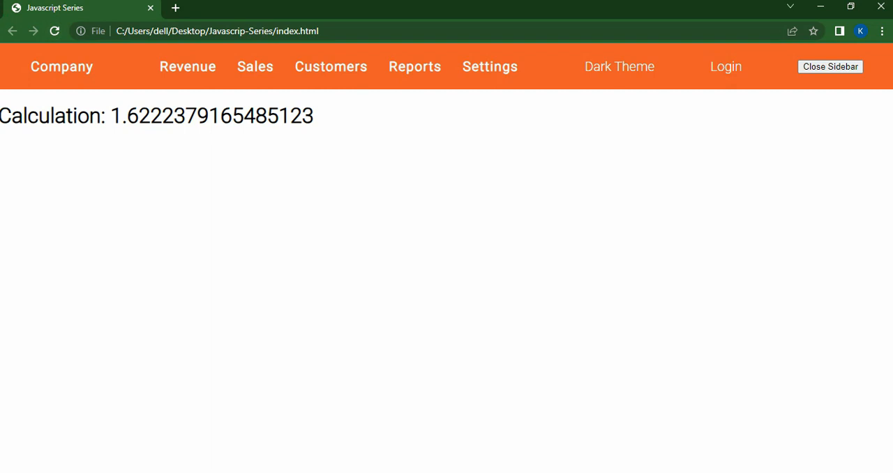
double_click(211, 116)
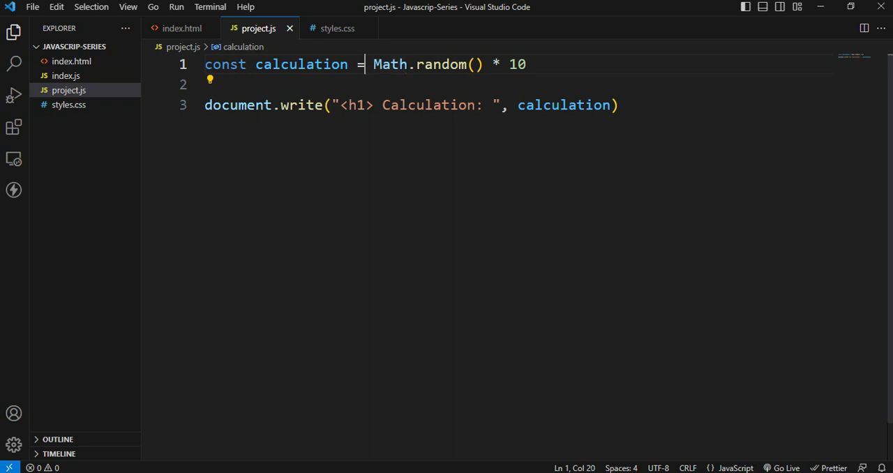
Wrap Math.random() * 10 in Math.floor() and append +1 to the calculation.
left_click_drag(373, 64, 526, 64)
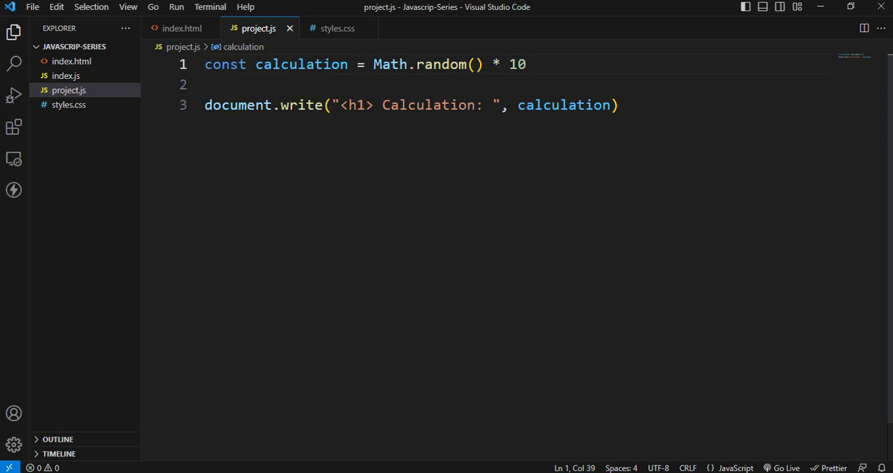
left_click_drag(373, 65, 525, 64)
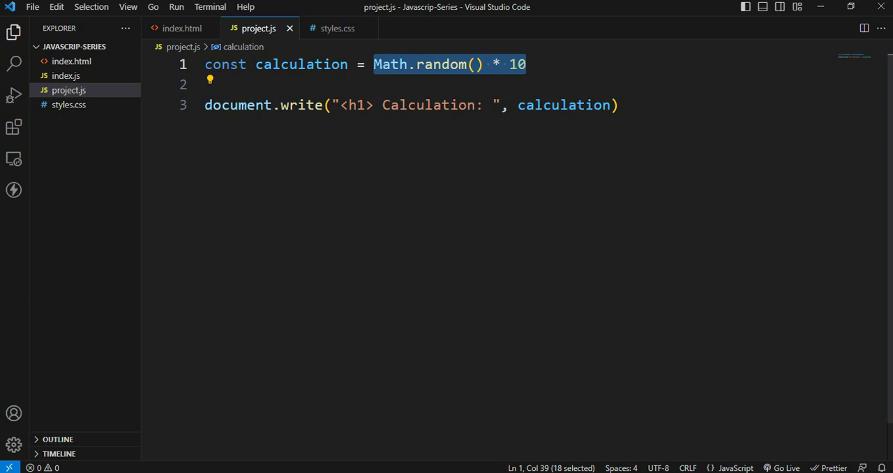
key("Delete")
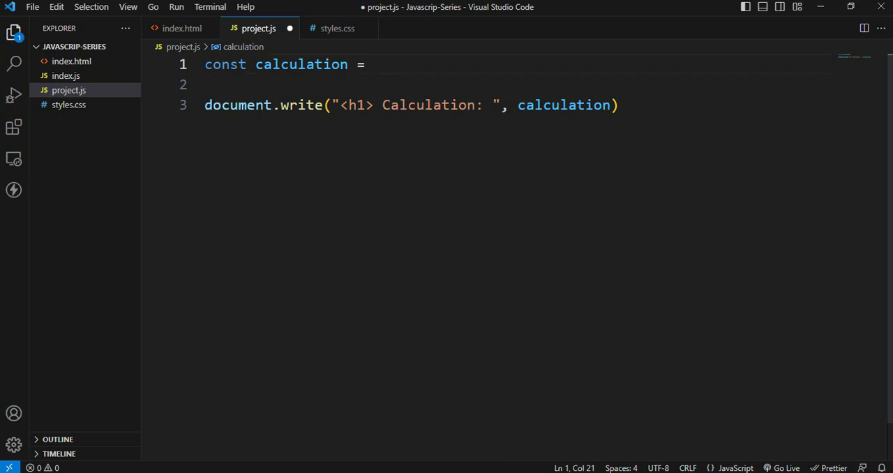
type("Math.floor")
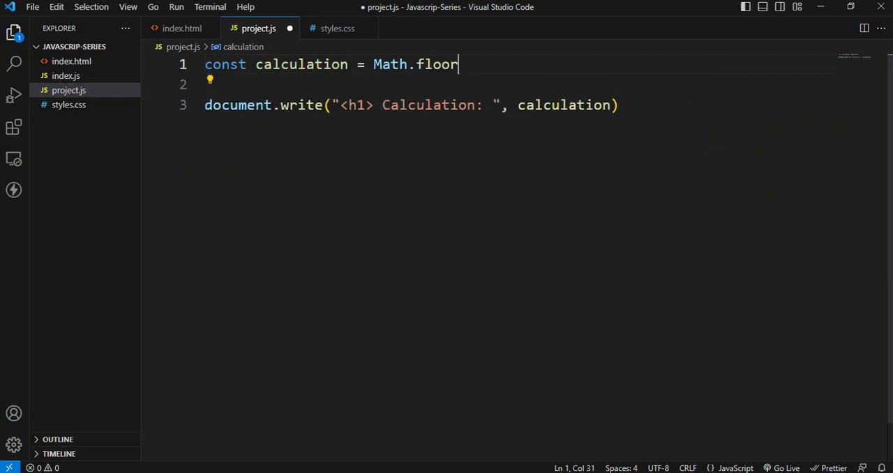
type("()")
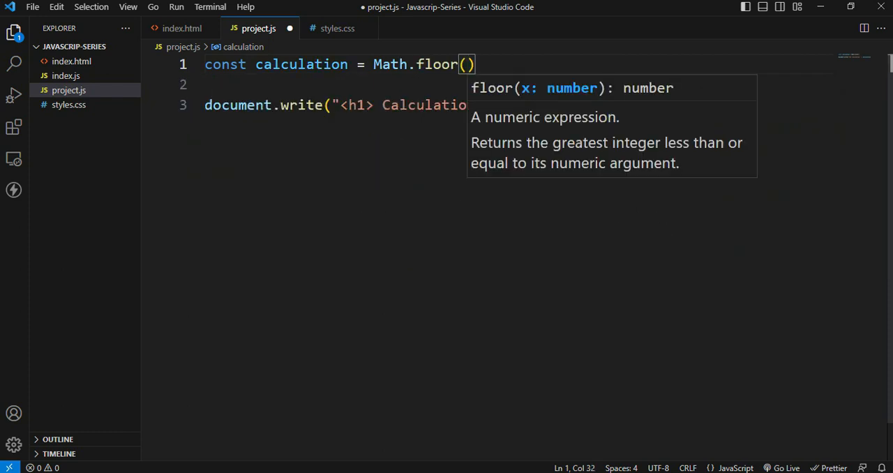
type("Math.random() * 10")
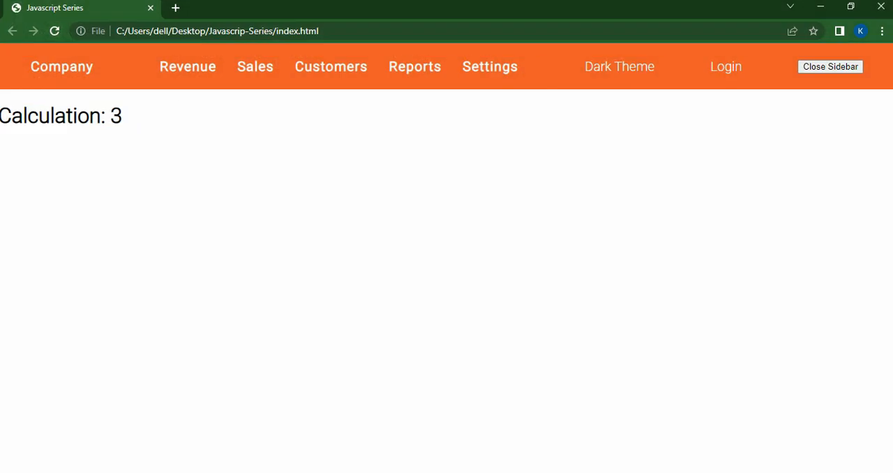
mouse_move(55, 31)
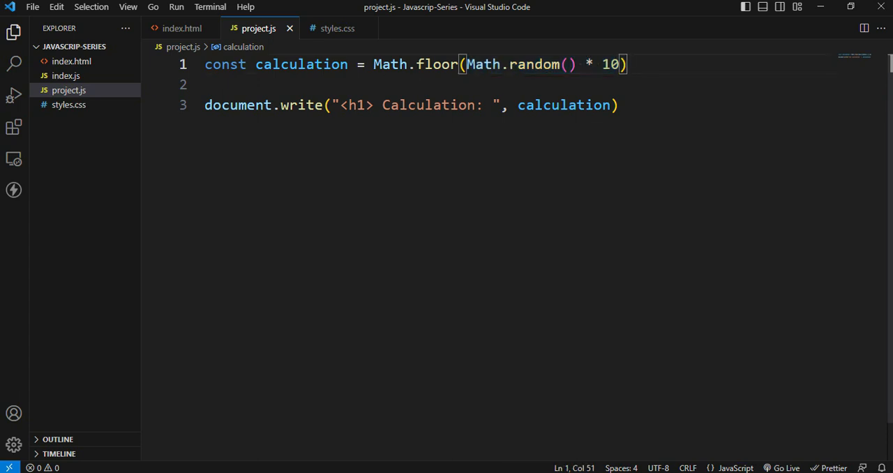
type("+1")
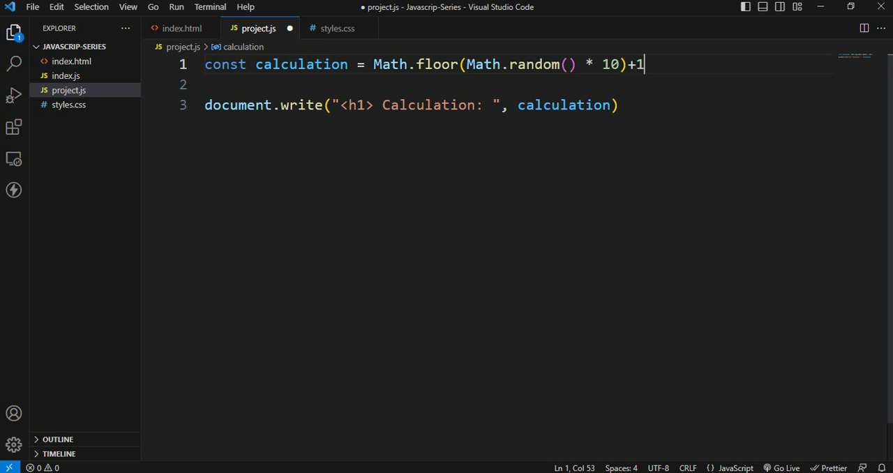